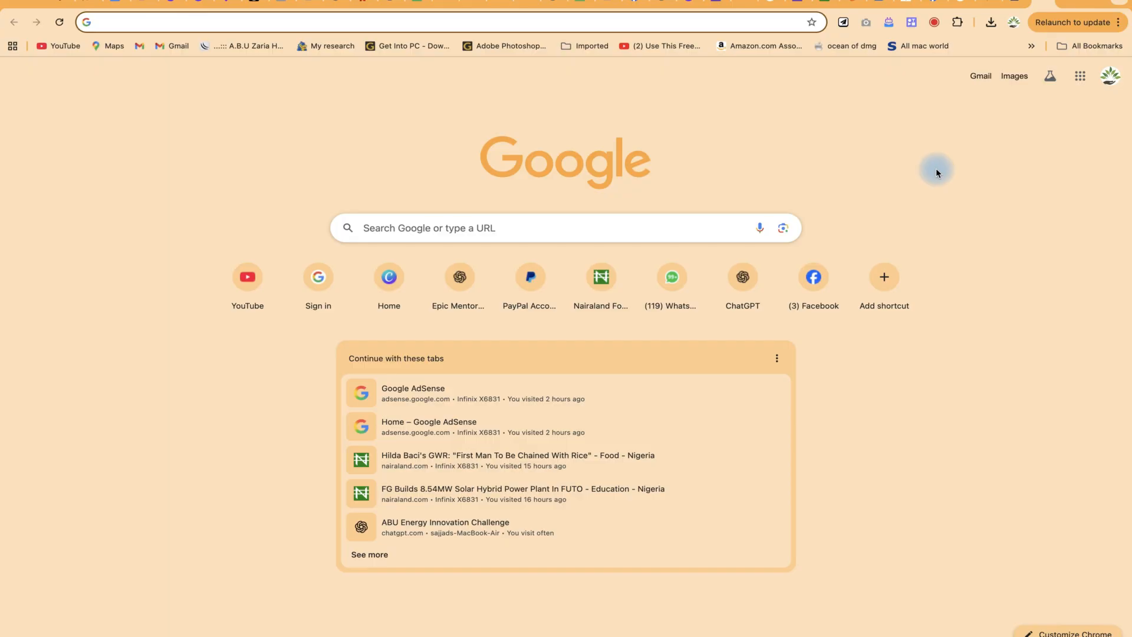
mouse_move(979, 75)
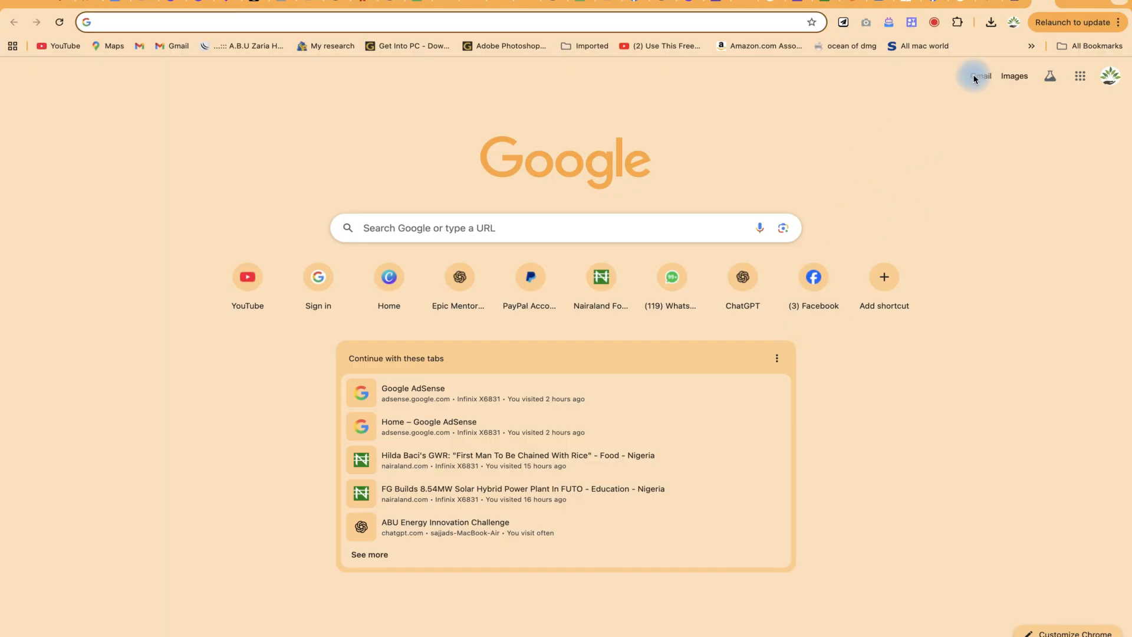
Go to the z.ai site from the Chrome new tab page.
text(z.ai)
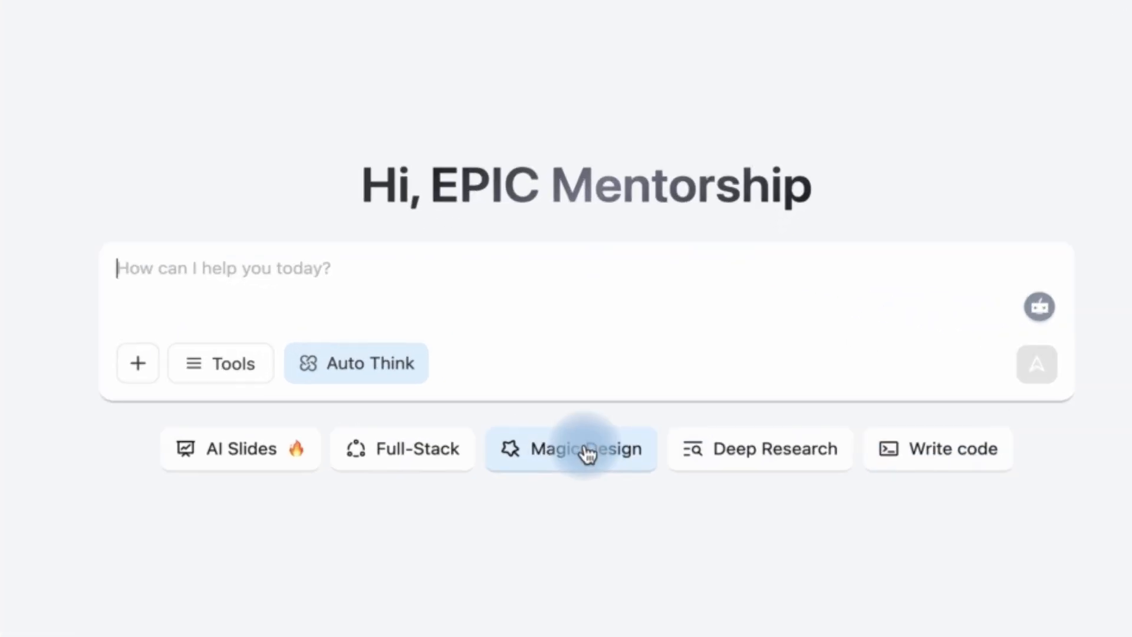
Switch Z.ai into Magic Design mode to get suggested design prompts.
click(570, 448)
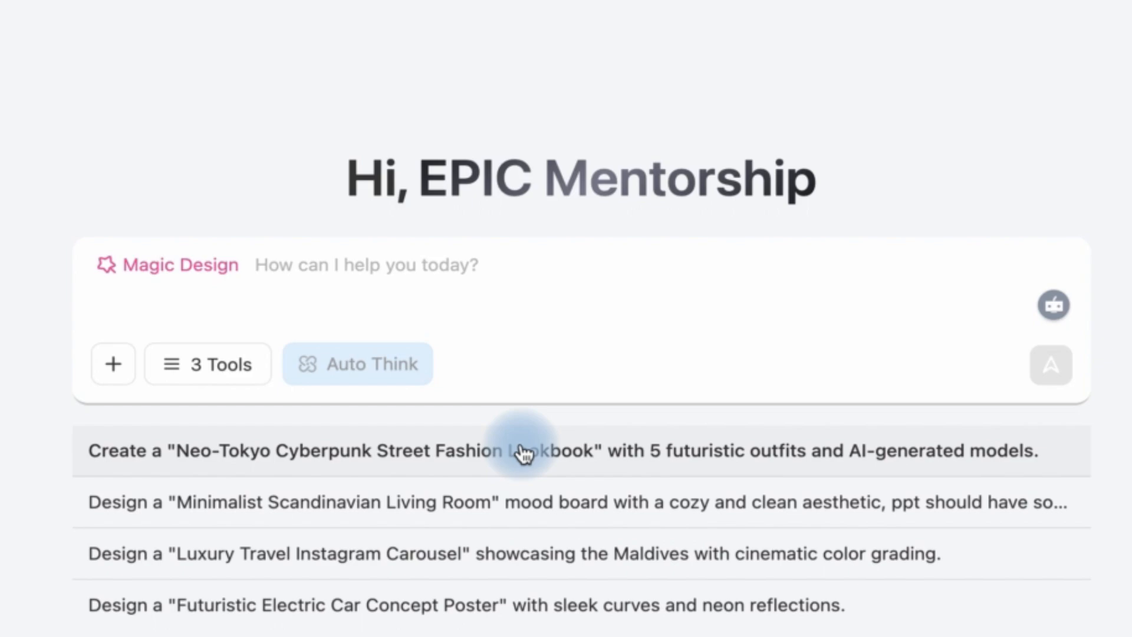
mouse_move(517, 614)
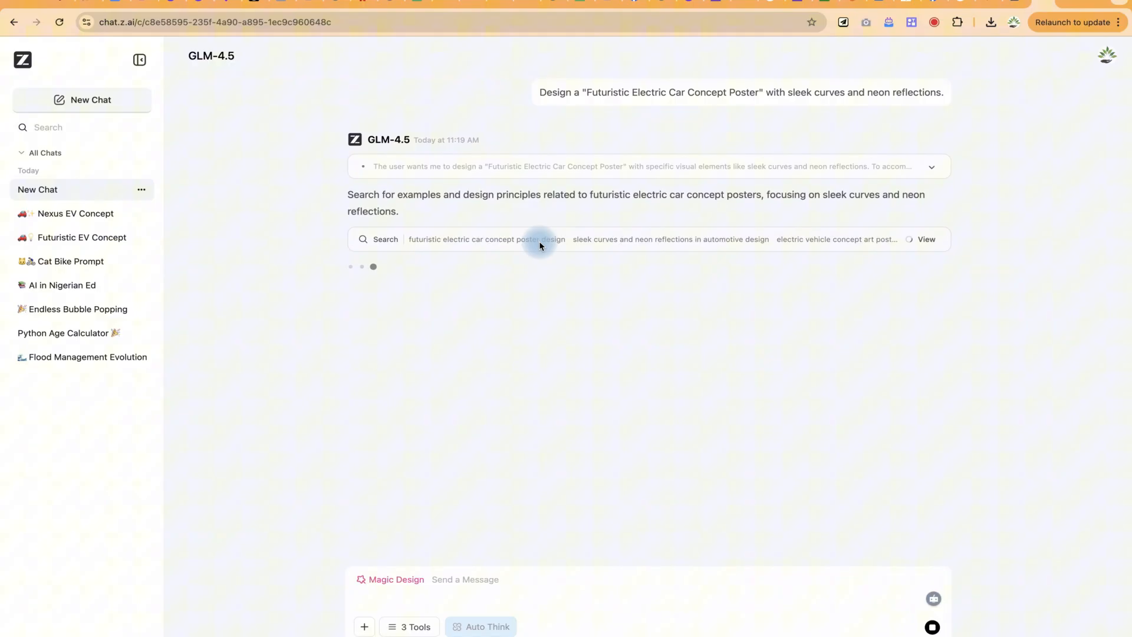
mouse_move(519, 266)
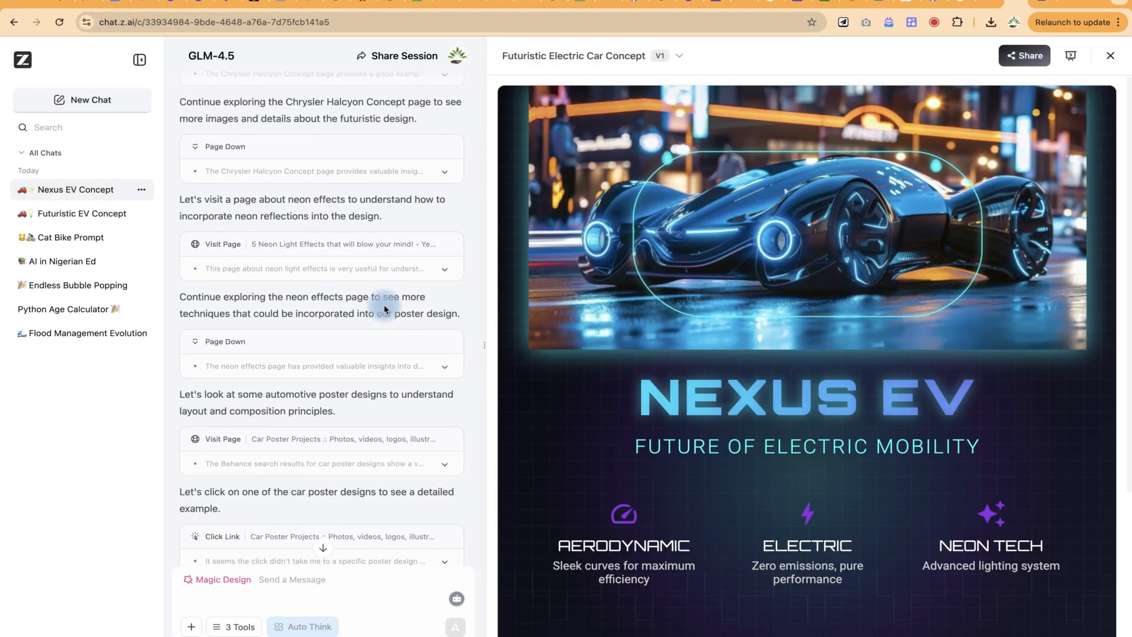
Review GLM-4.5's research steps and view the finished NEXUS EV poster in the Preview panel.
scroll(down, 3)
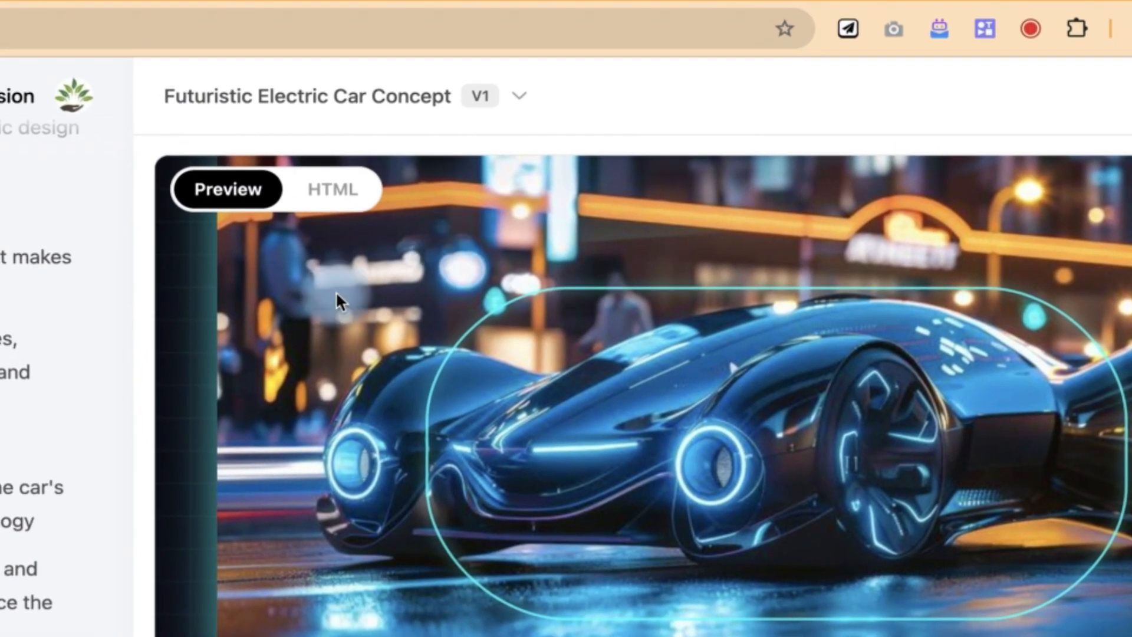
click(331, 189)
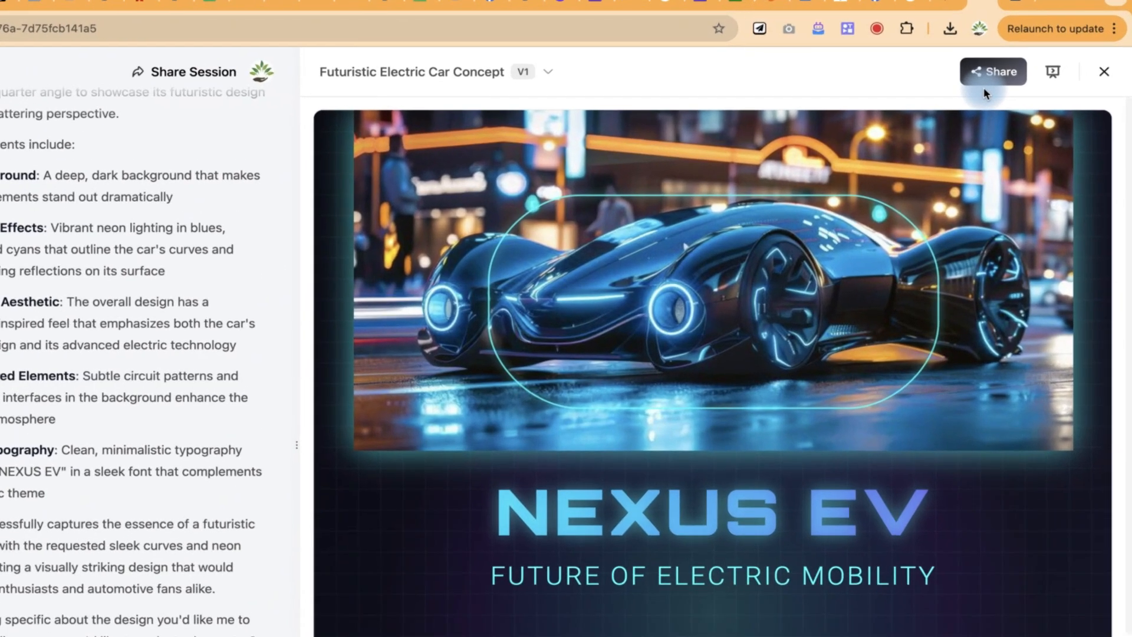
Show the poster's Share menu with Copy Link and PDF/PPTX export options.
click(993, 70)
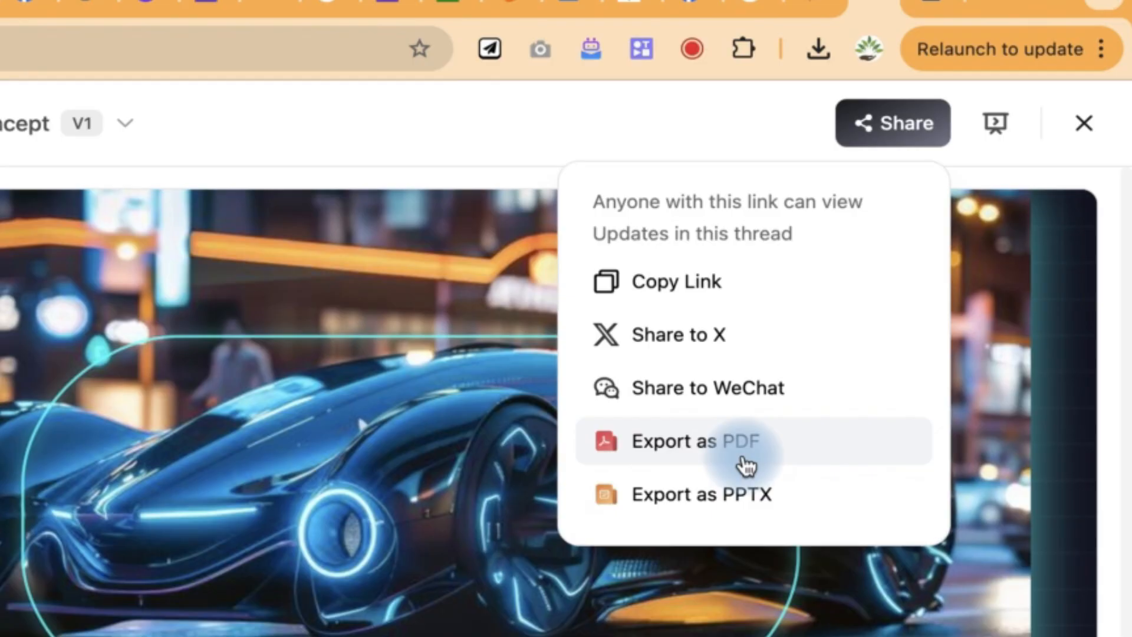
mouse_move(747, 494)
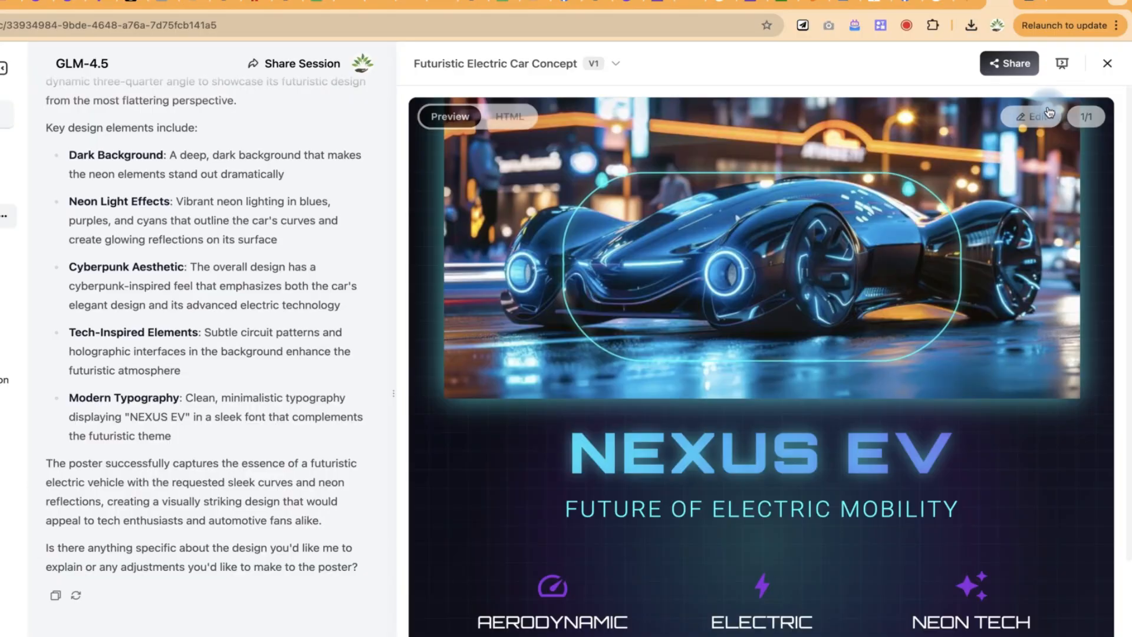
click(7, 67)
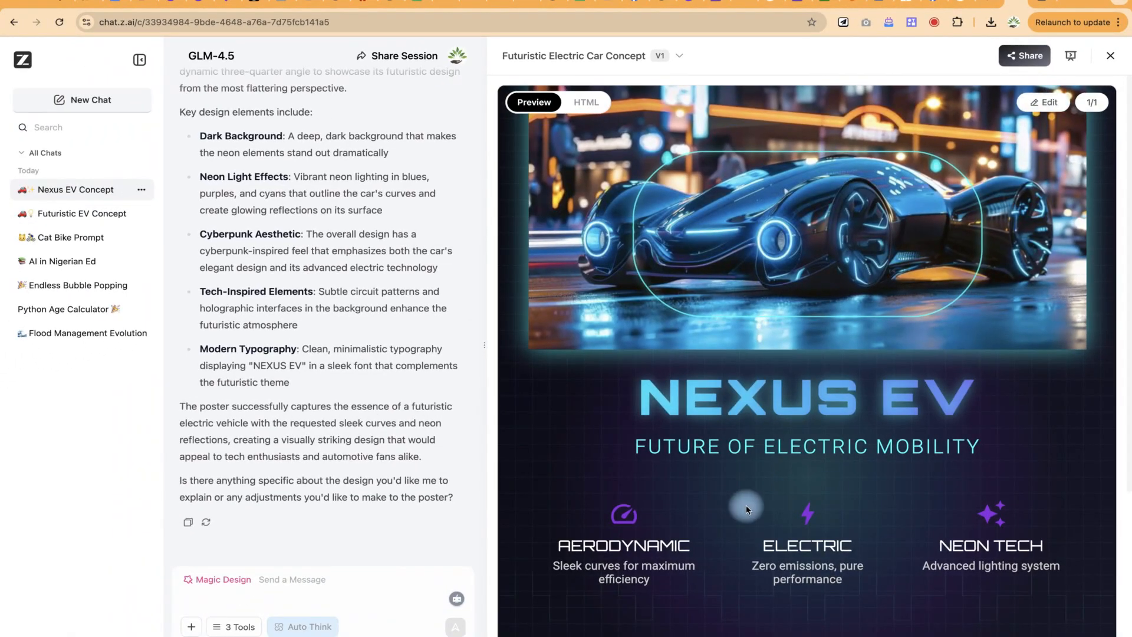